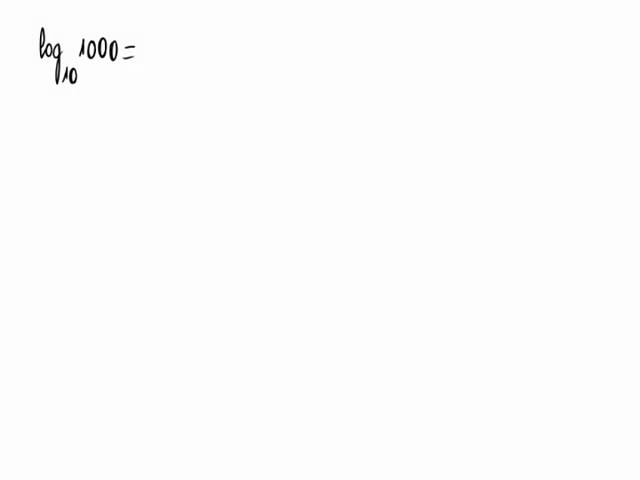
Write x after log base 10 of 1000 =, then start the next line with 1.
{"action": "type", "text": "x"}
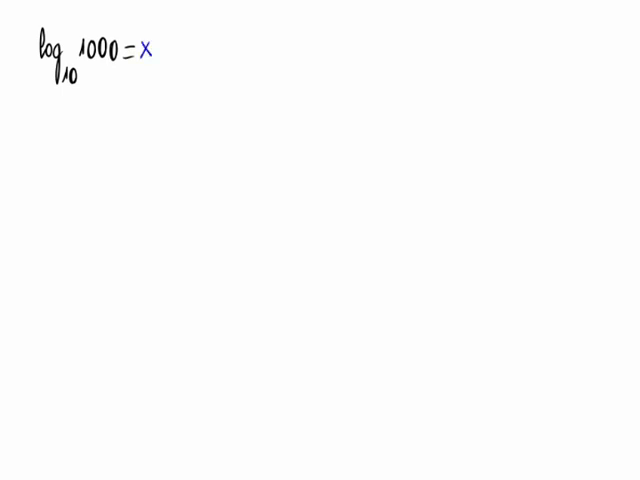
{"action": "type", "text": "1"}
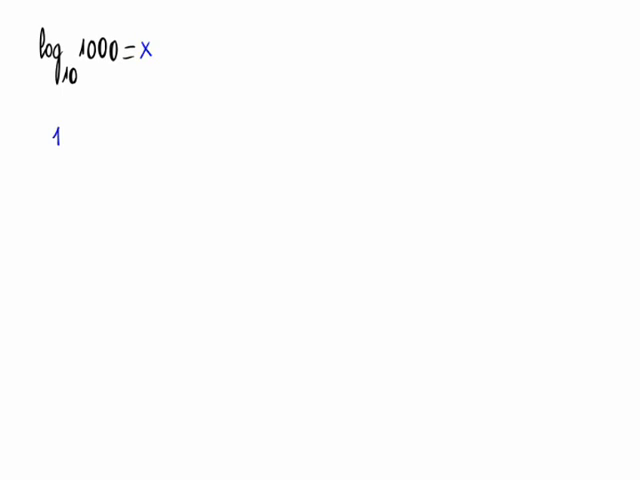
Write 10^x = 1000 on the second line, marking 1000 and underlining base 10.
{"action": "type", "text": "0^x ="}
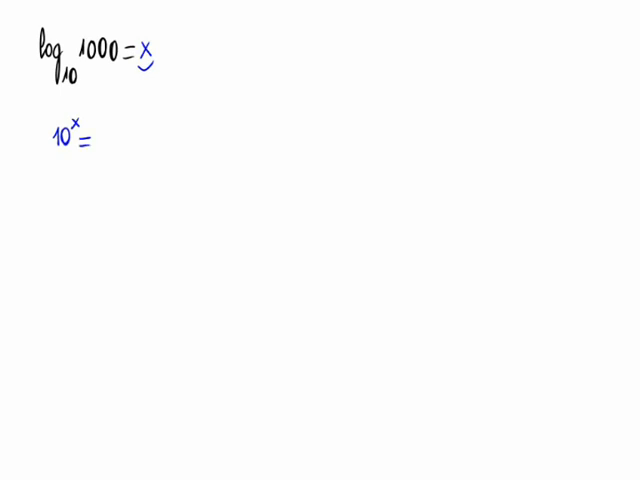
{"action": "left_click_drag", "start_coordinate": [78, 44], "coordinate": [118, 44]}
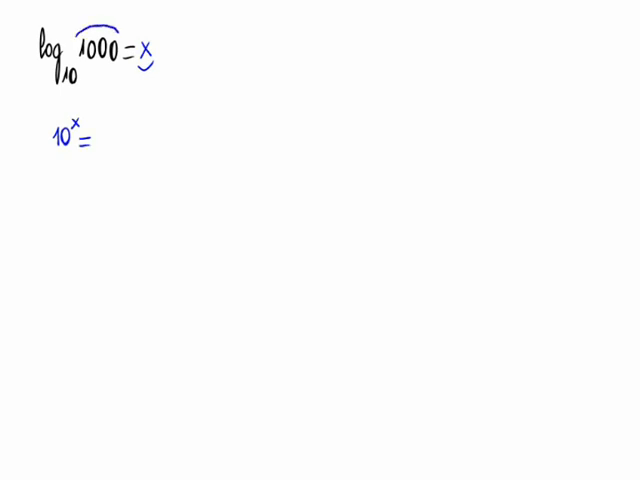
{"action": "type", "text": "10"}
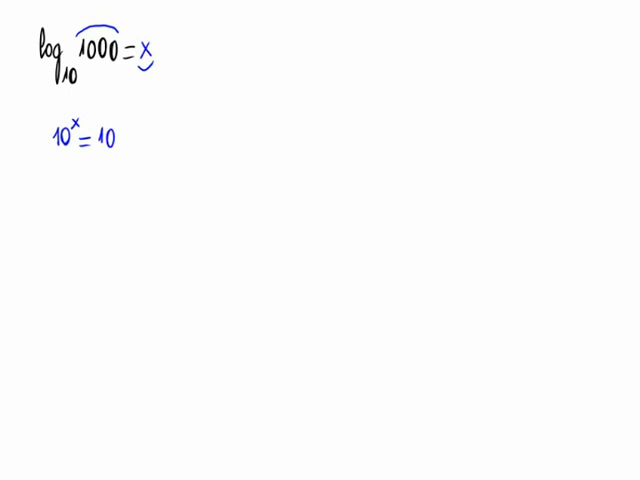
{"action": "type", "text": "00"}
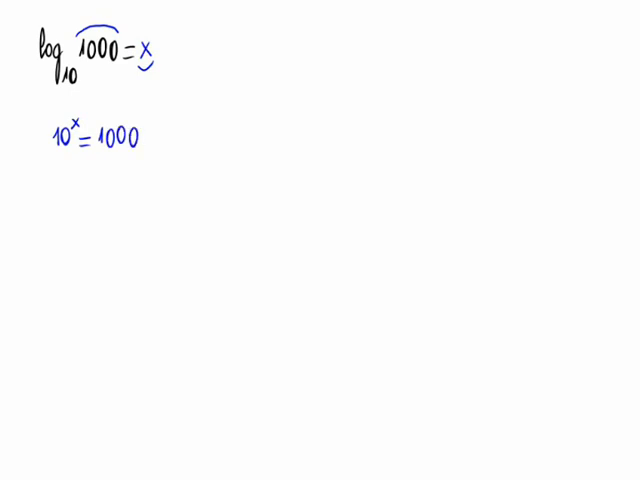
{"action": "left_click_drag", "start_coordinate": [48, 152], "coordinate": [72, 152]}
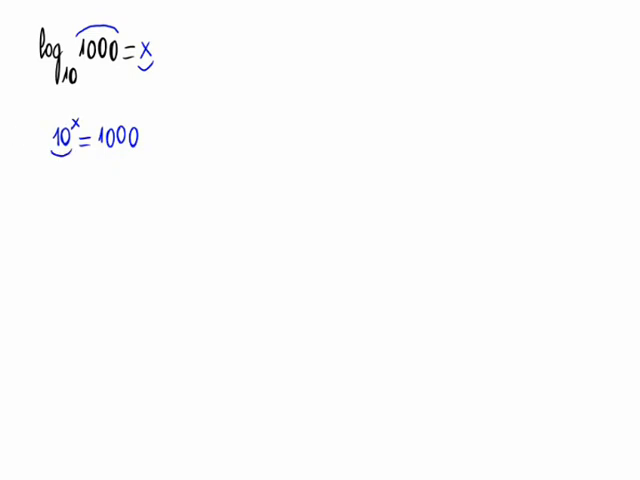
Continue the second line with ⇒ 10^x = 10^3 ⇒ x = 3.
{"action": "left_click_drag", "start_coordinate": [150, 142], "coordinate": [170, 142]}
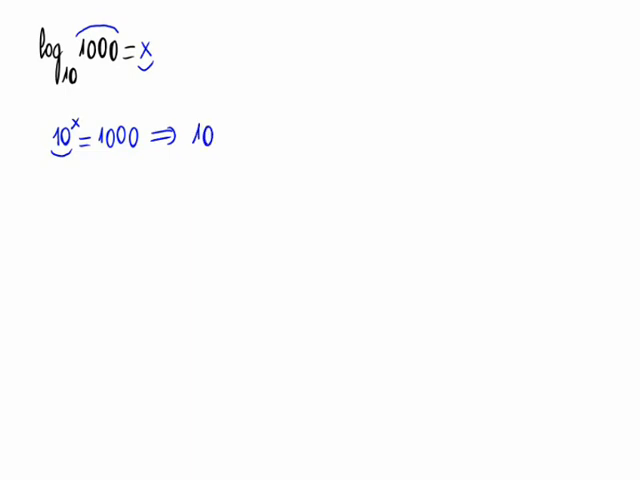
{"action": "type", "text": "x"}
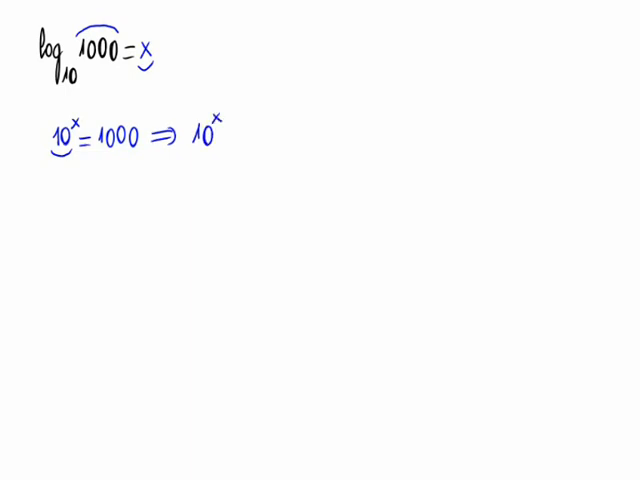
{"action": "type", "text": "= 10^3 ⇒ x ="}
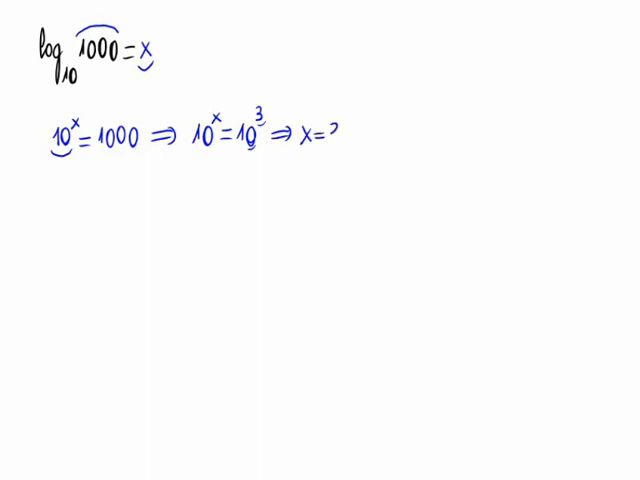
{"action": "type", "text": "3"}
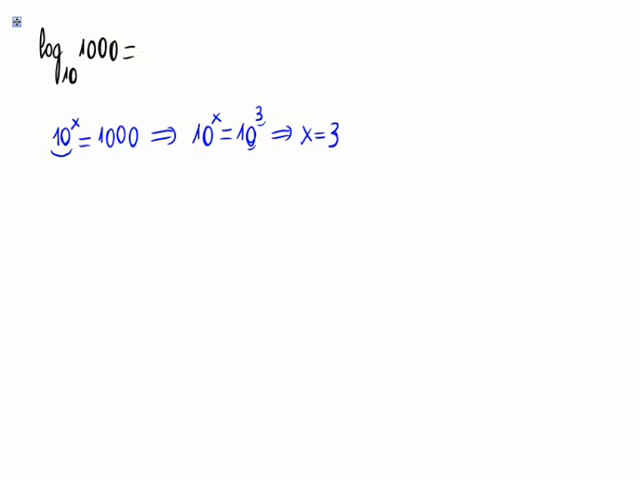
Replace the x on the top line with 3, giving log10 1000 = 3.
{"action": "type", "text": "3"}
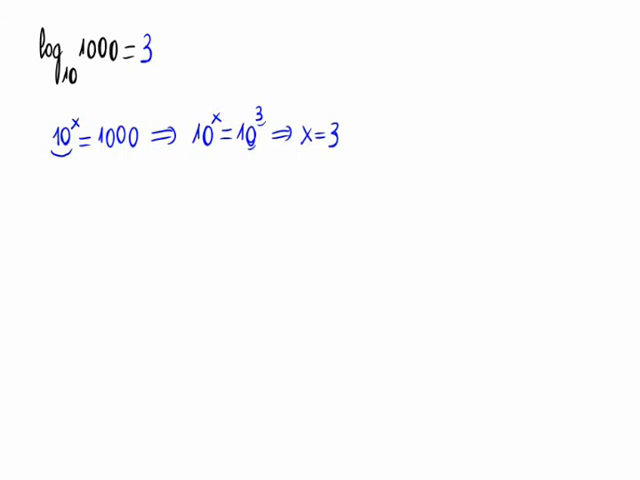